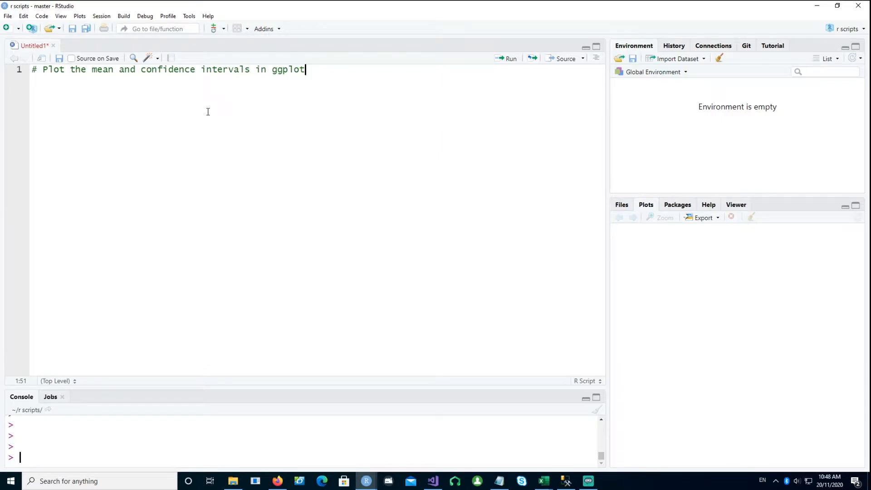
- Add library(dplyr) on a new line below the means and confidence intervals comment
{"action": "double_click", "coordinate": [102, 70]}
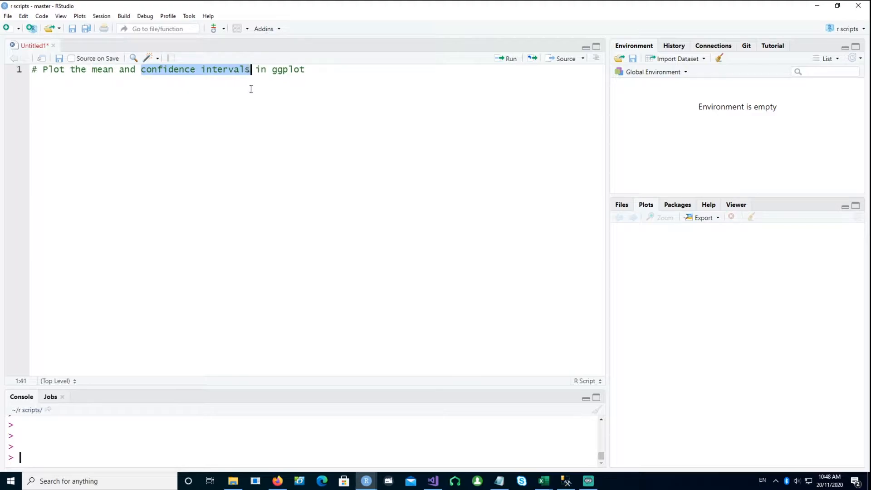
{"action": "double_click", "coordinate": [287, 69]}
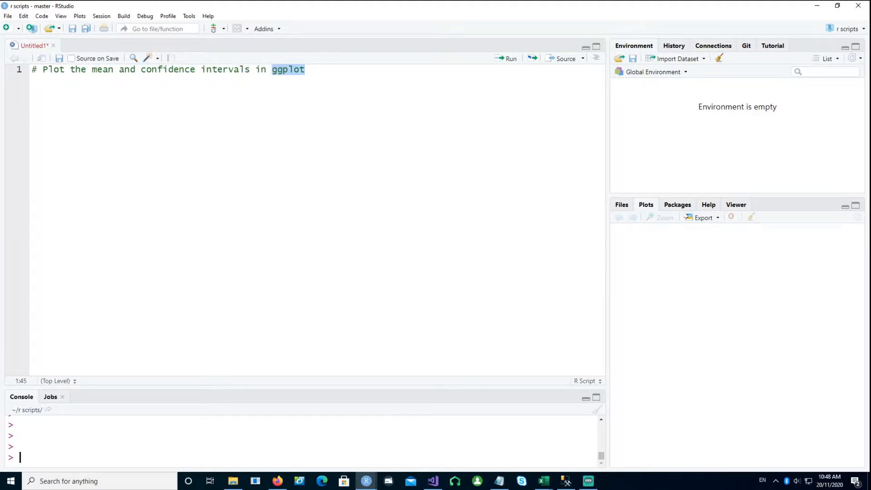
{"action": "key", "text": "Enter"}
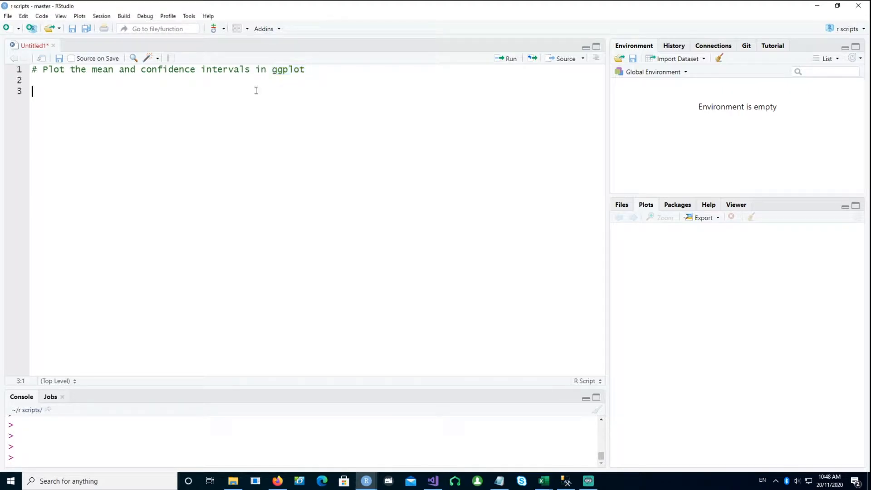
{"action": "type", "text": "library(dplyr)"}
{"action": "type", "text": "library(ggplot2)"}
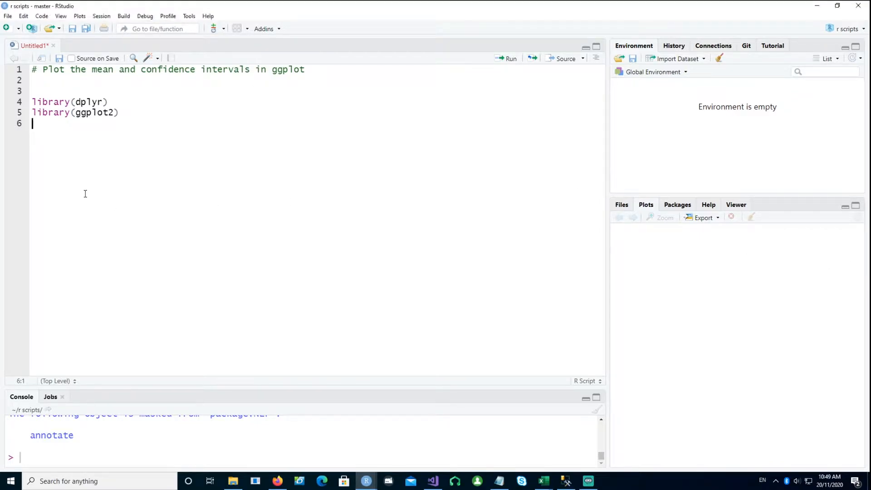
- Write data <- iris %>% select(Species, Sepal.Length) below the library calls and run it
{"action": "key", "text": "Enter"}
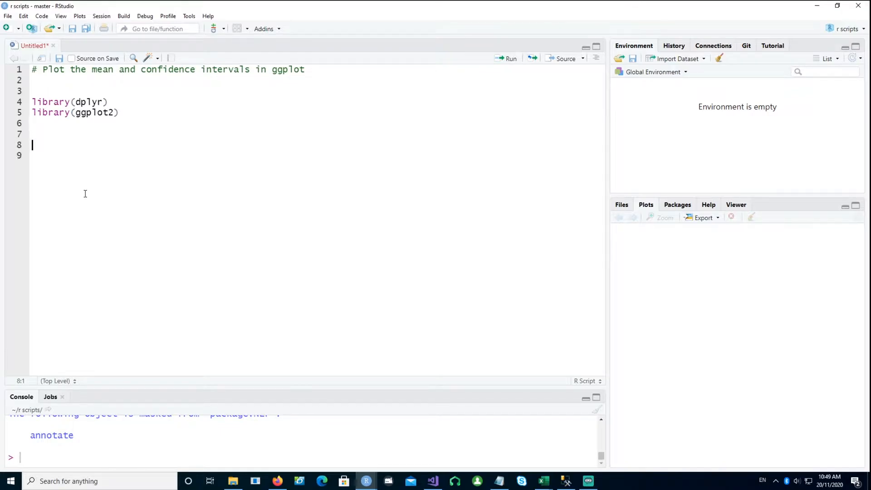
{"action": "type", "text": "data <- iris %>% select(Species, Sepal.Length)"}
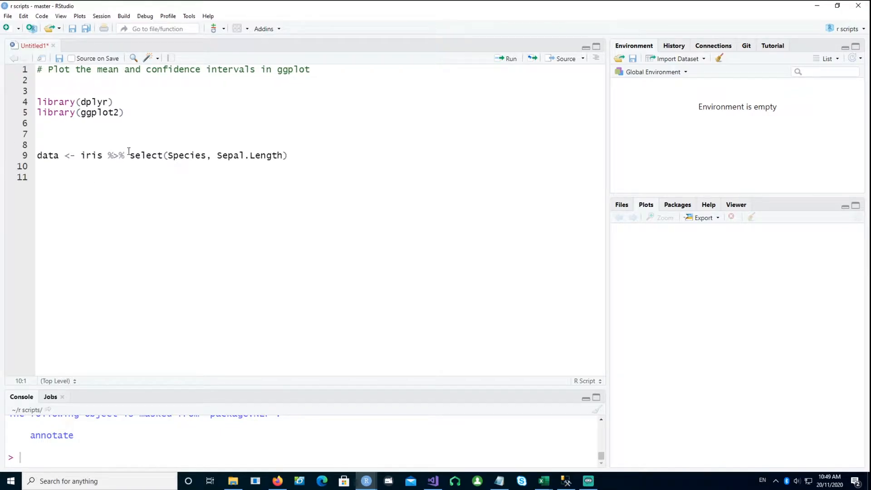
{"action": "key", "text": "Enter"}
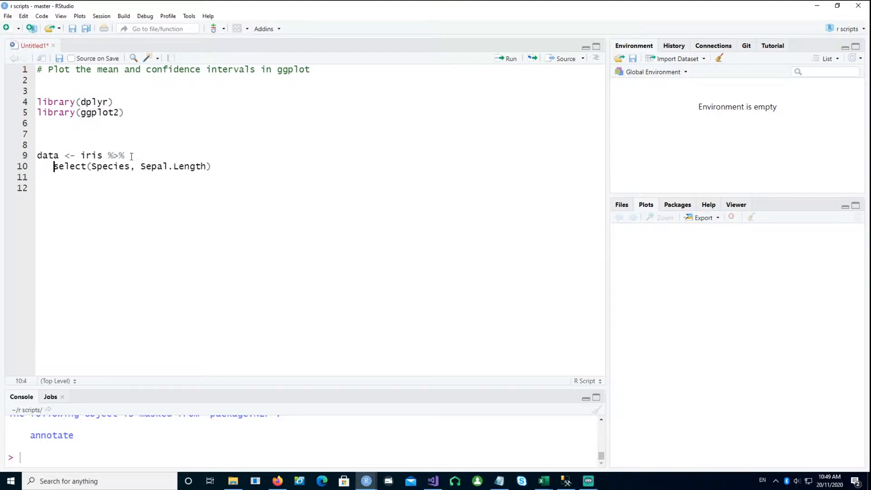
{"action": "key", "text": "Tab"}
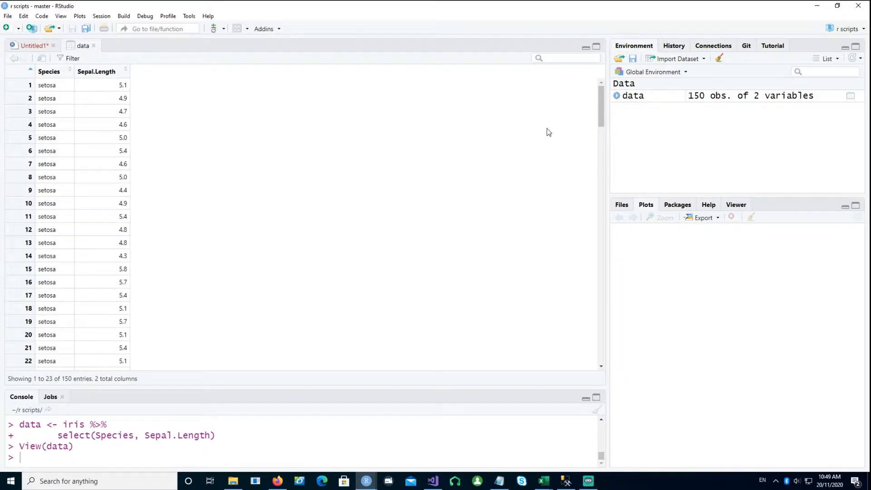
{"action": "mouse_move", "coordinate": [44, 81]}
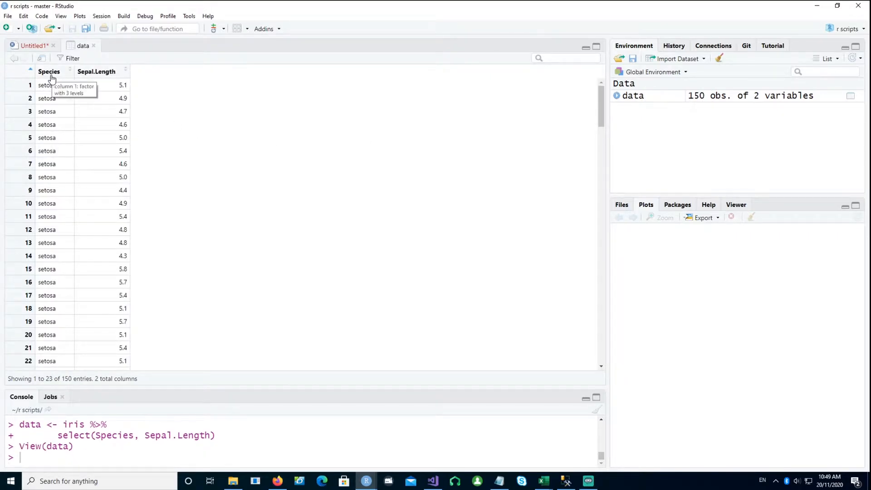
- Highlight the t-test's 95% interval, 5.709732 to 5.976934, in the console output
{"action": "left_click", "coordinate": [34, 45]}
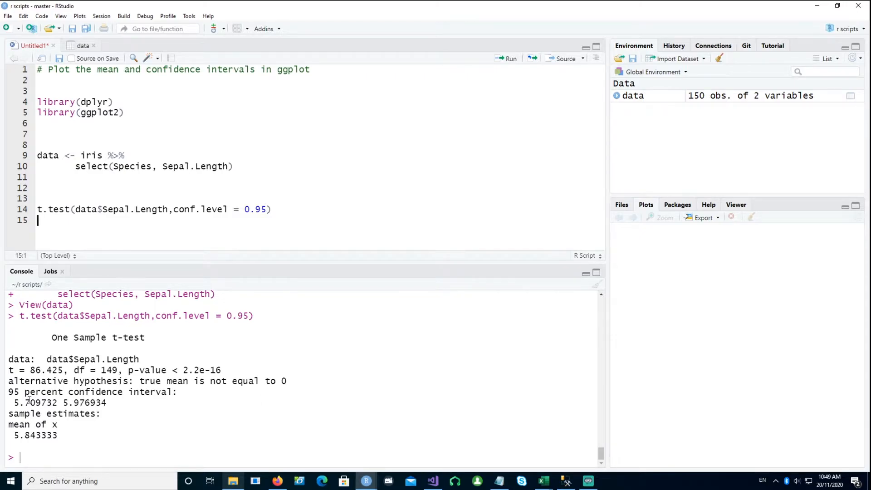
{"action": "left_click_drag", "start_coordinate": [11, 403], "coordinate": [103, 403]}
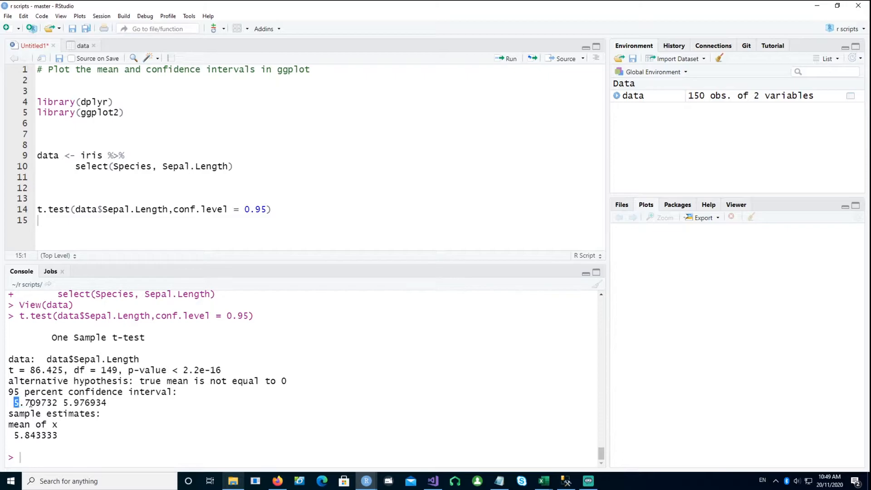
{"action": "left_click_drag", "start_coordinate": [14, 403], "coordinate": [61, 436]}
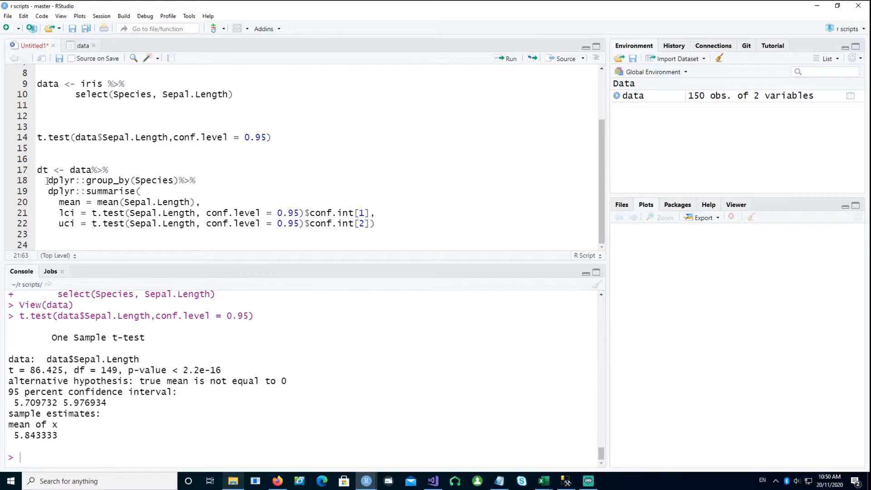
- Review the lci t.test call in the summarise code, then return to the t.test line
{"action": "left_click_drag", "start_coordinate": [48, 180], "coordinate": [198, 180]}
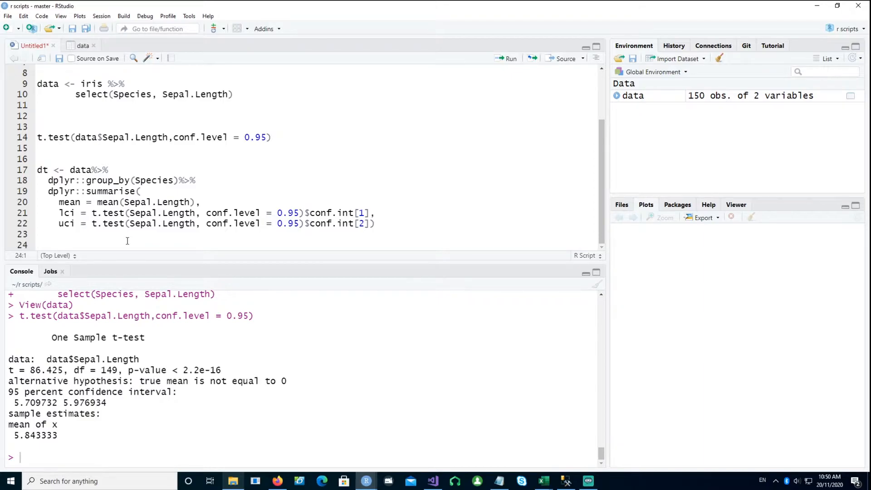
{"action": "double_click", "coordinate": [66, 213]}
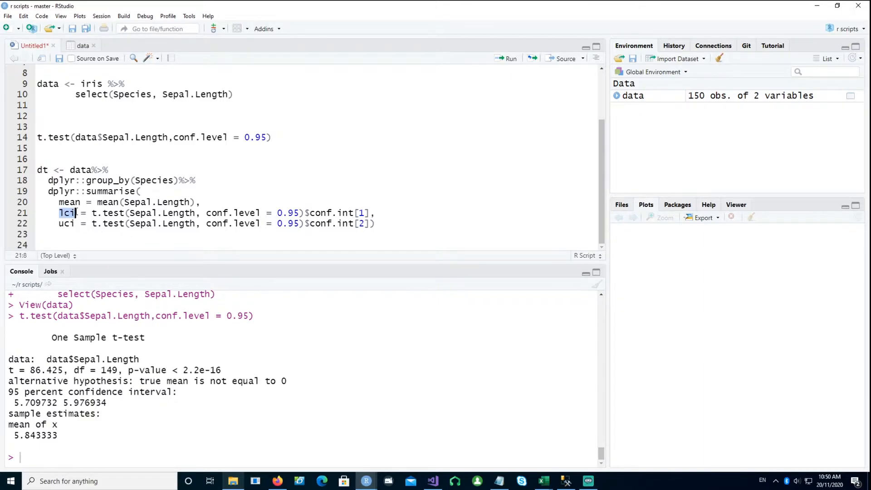
{"action": "left_click", "coordinate": [93, 214]}
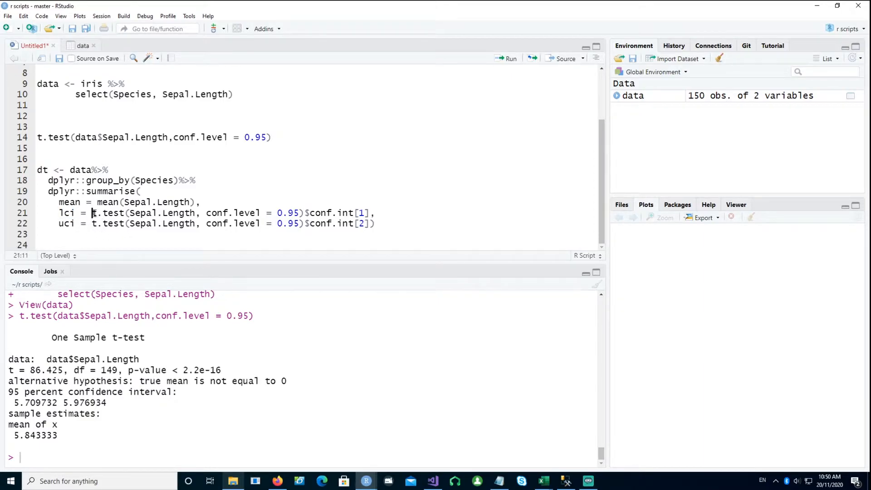
{"action": "left_click_drag", "start_coordinate": [92, 213], "coordinate": [304, 213]}
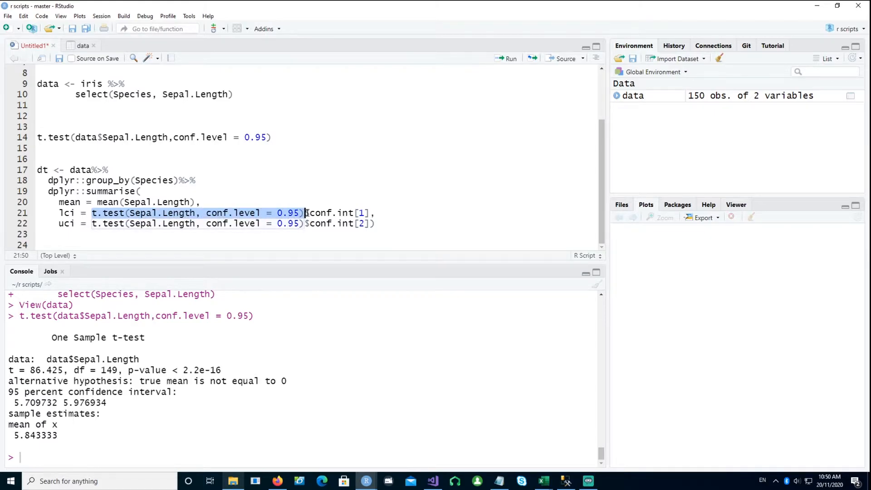
{"action": "left_click", "coordinate": [49, 148]}
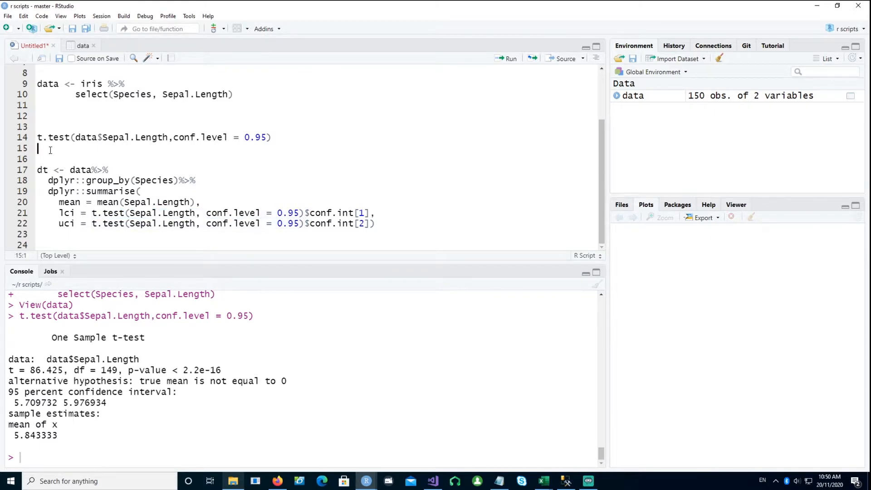
{"action": "left_click", "coordinate": [286, 137]}
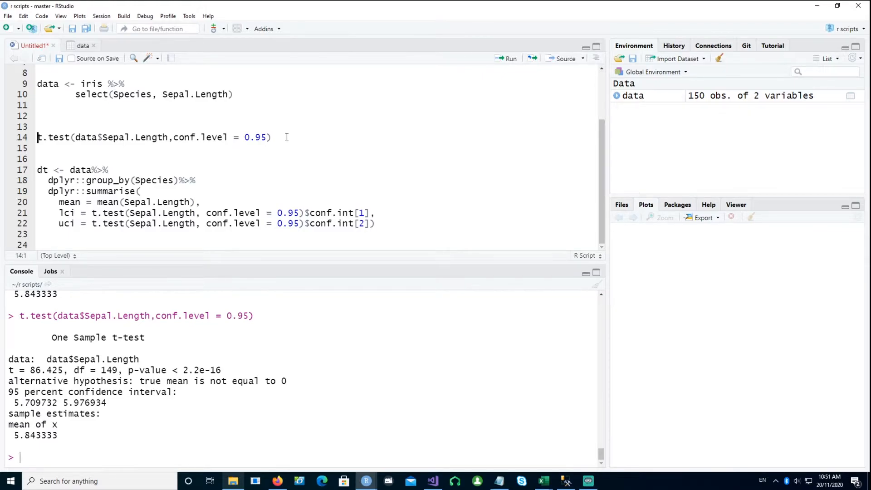
- Assign the t-test to tt and add tt$conf.int[1] and tt$conf.int[2] lines
{"action": "type", "text": "tt <-"}
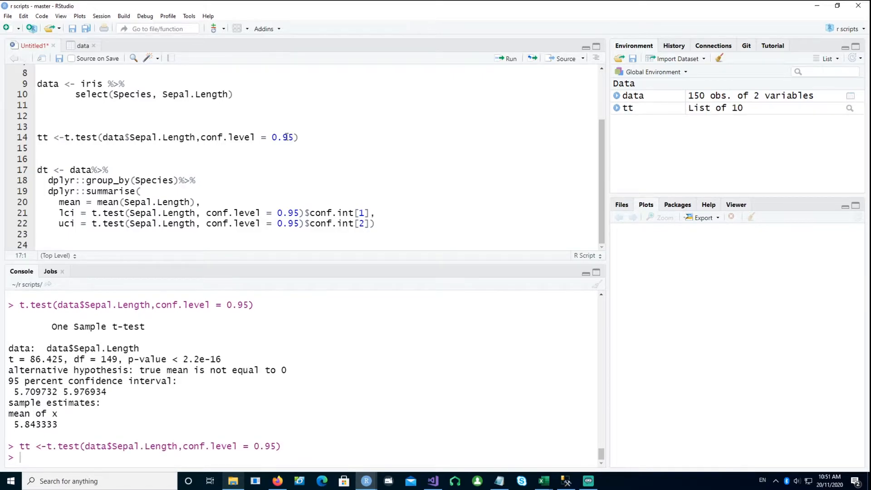
{"action": "type", "text": "tt"}
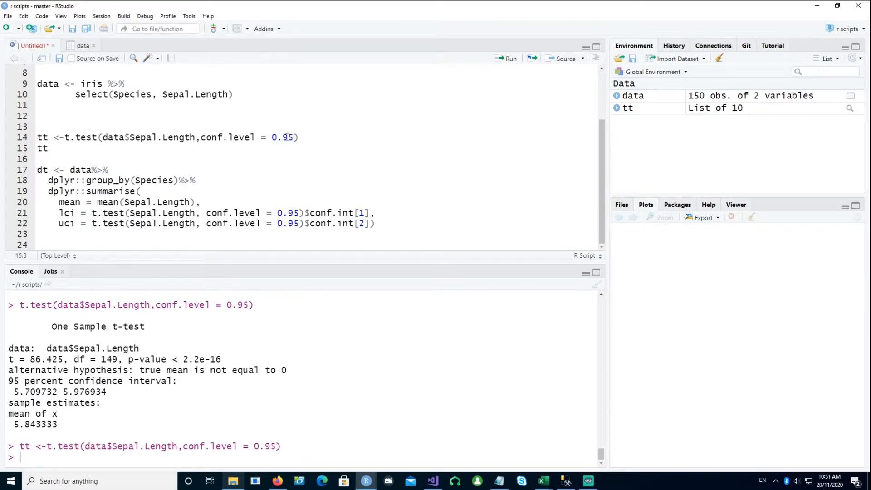
{"action": "type", "text": "$"}
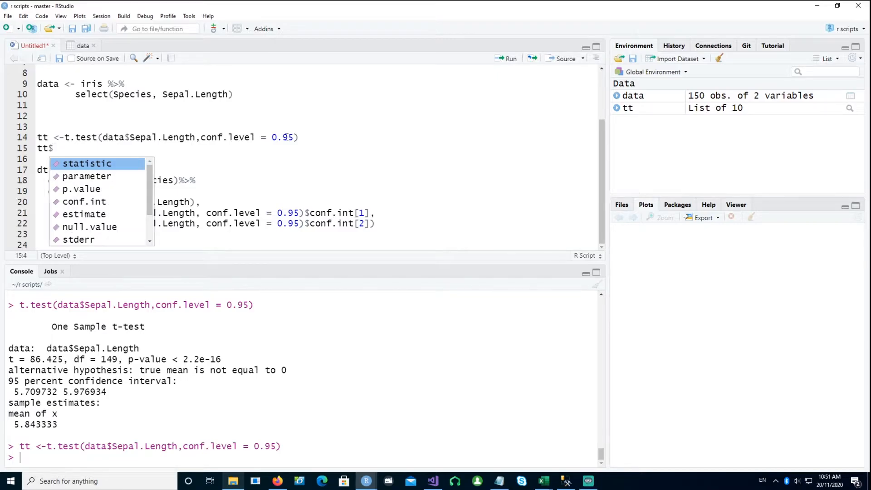
{"action": "mouse_move", "coordinate": [84, 201]}
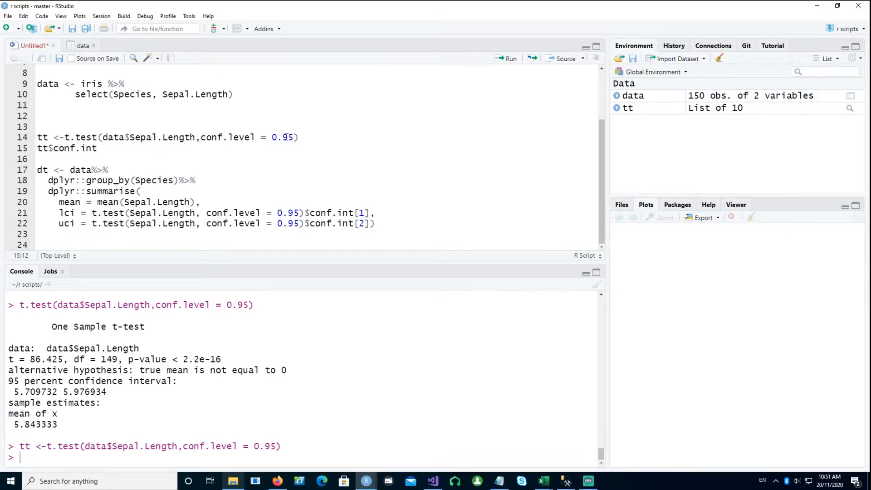
{"action": "type", "text": "[1"}
{"action": "left_click", "coordinate": [315, 159]}
{"action": "type", "text": "tt$conf.int[2]"}
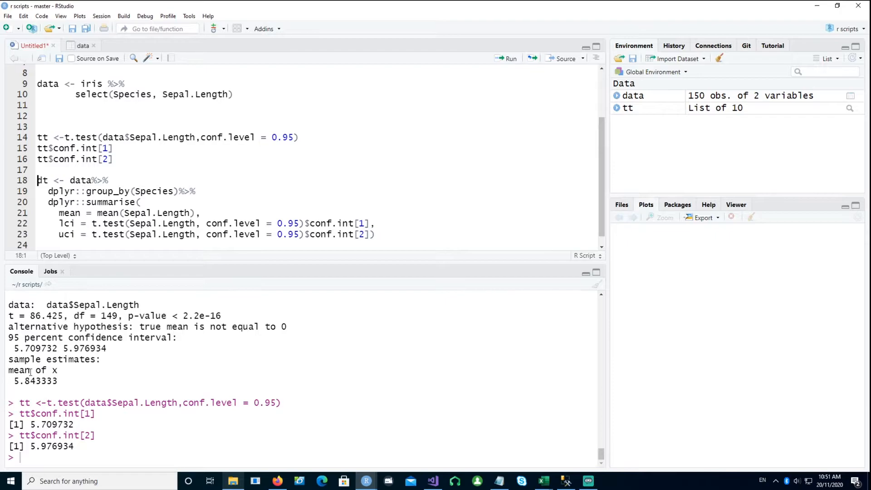
{"action": "double_click", "coordinate": [49, 425]}
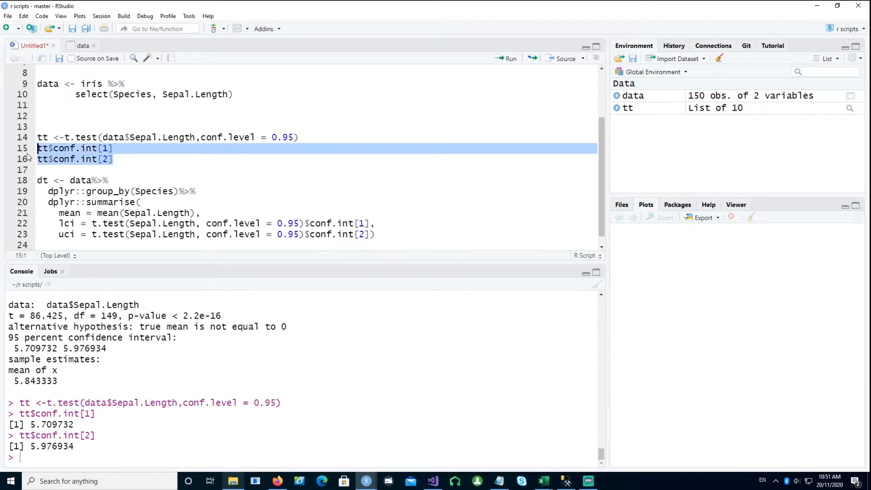
- Delete the tt$conf.int lines and run the per-species dt summary
{"action": "key", "text": "Delete"}
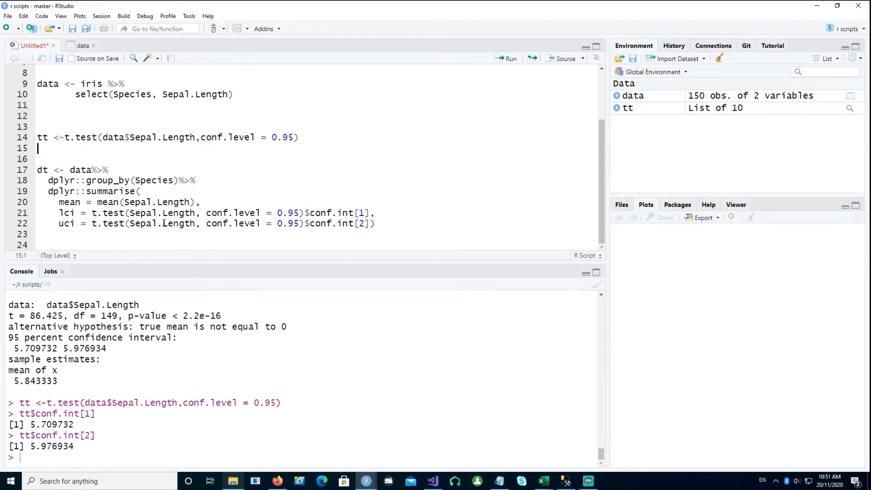
{"action": "left_click", "coordinate": [39, 158]}
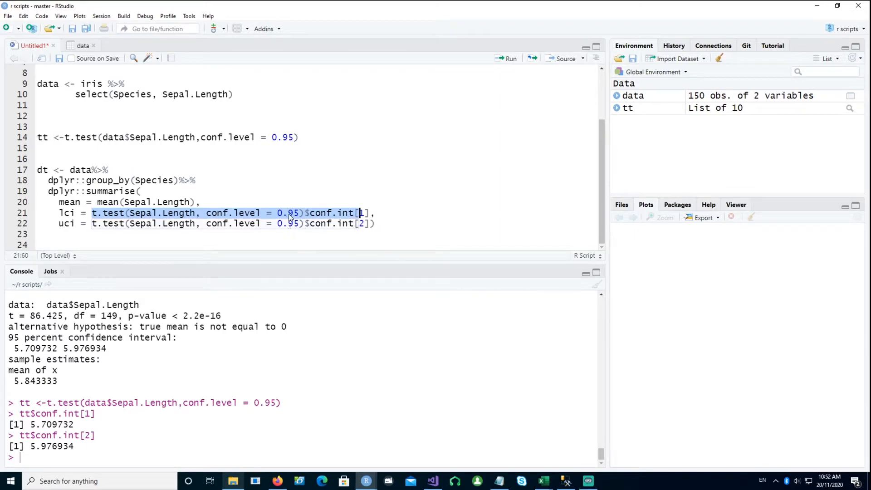
{"action": "left_click", "coordinate": [319, 212]}
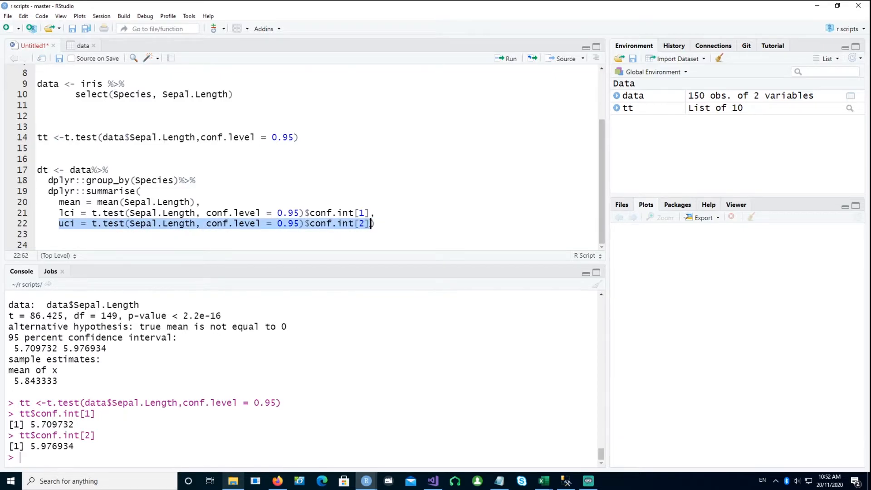
{"action": "left_click", "coordinate": [40, 159]}
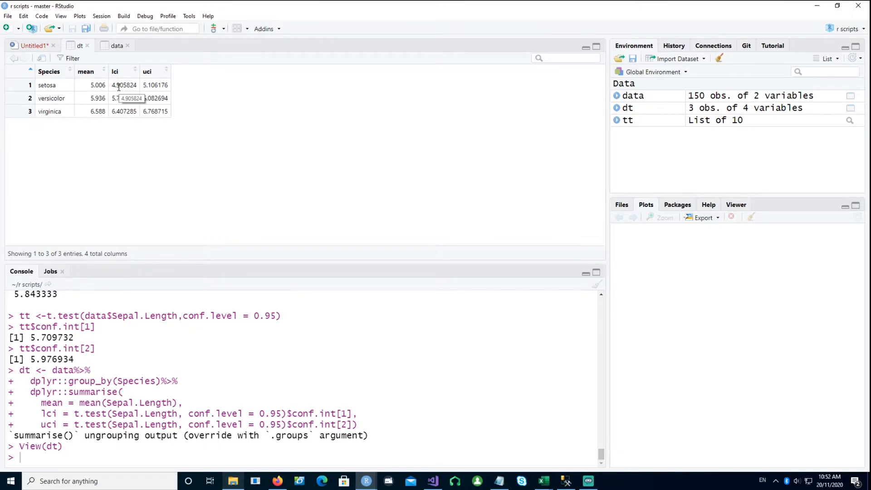
{"action": "mouse_move", "coordinate": [34, 52]}
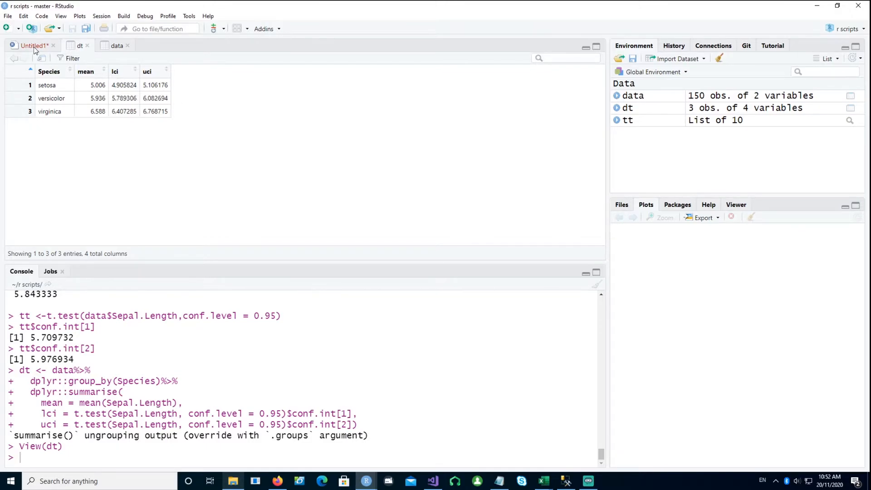
- Return from the dt table to the Untitled1 script
{"action": "left_click", "coordinate": [32, 45]}
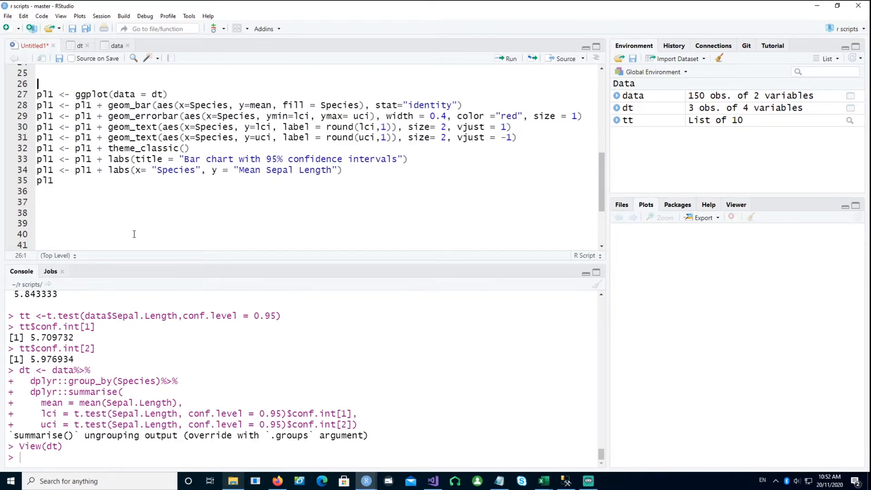
{"action": "mouse_move", "coordinate": [274, 207]}
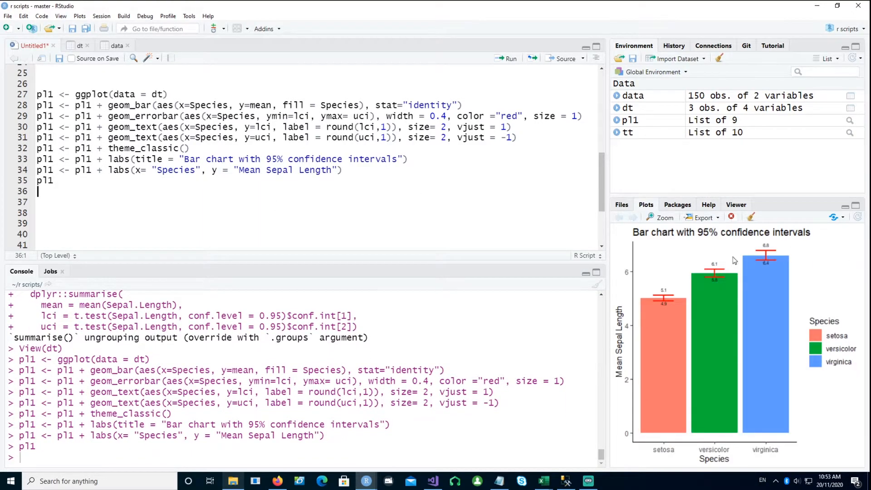
- Close the Plot Zoom window showing the bar chart with red error bars
{"action": "left_click", "coordinate": [661, 218]}
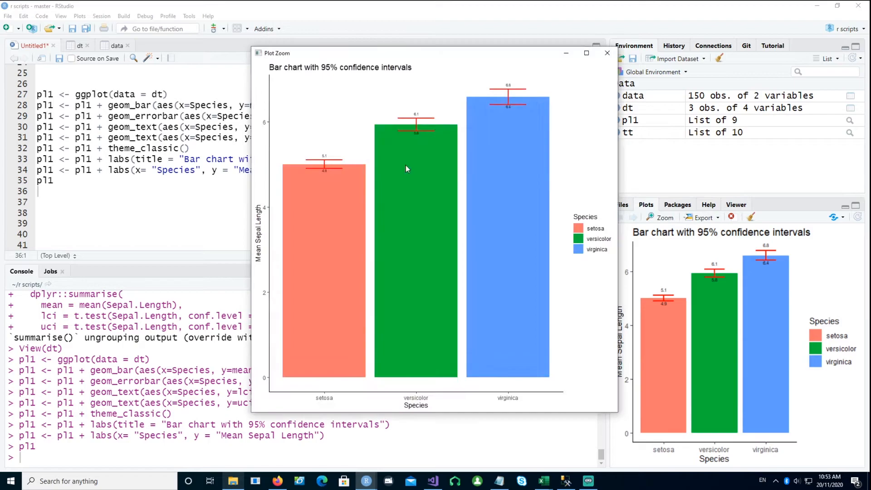
{"action": "mouse_move", "coordinate": [313, 264]}
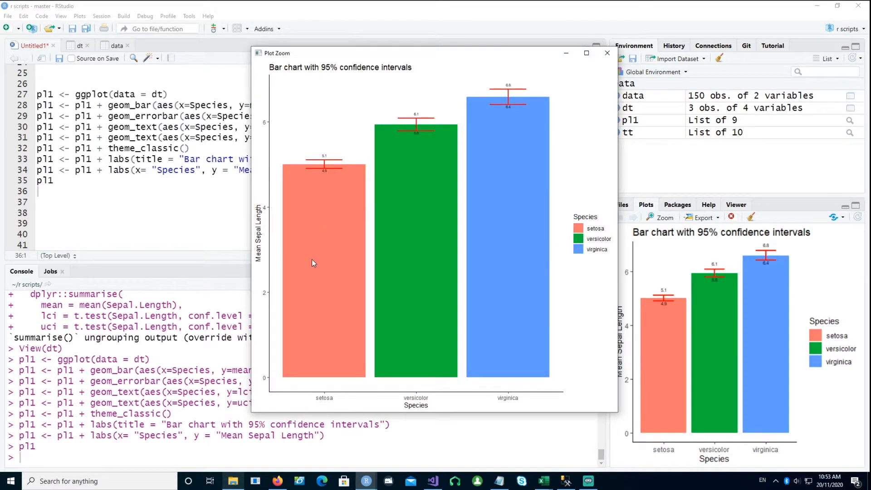
{"action": "mouse_move", "coordinate": [332, 173]}
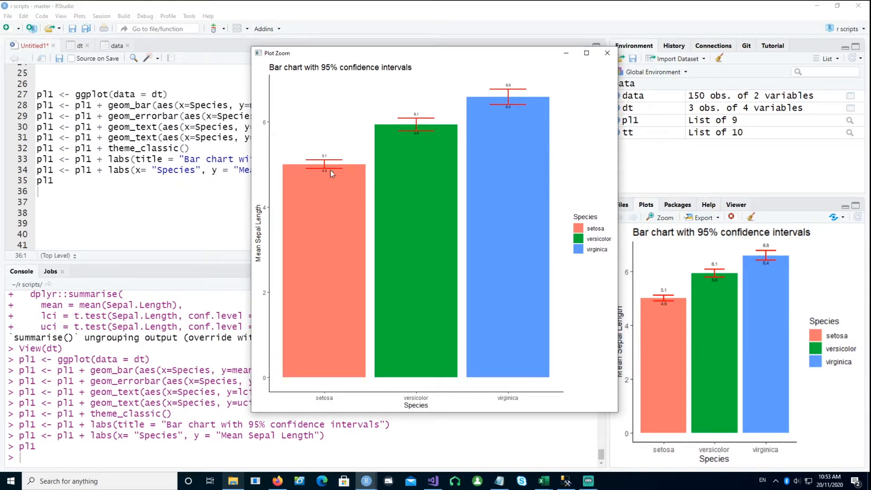
{"action": "mouse_move", "coordinate": [326, 176]}
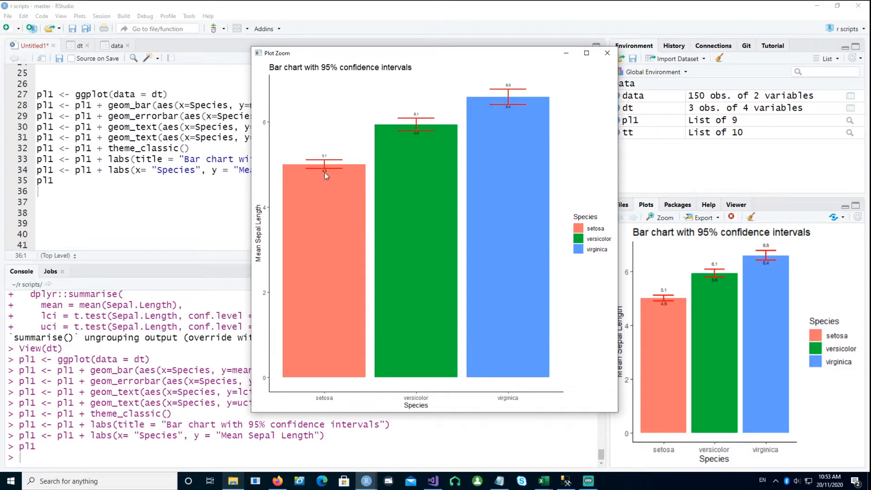
{"action": "mouse_move", "coordinate": [337, 163]}
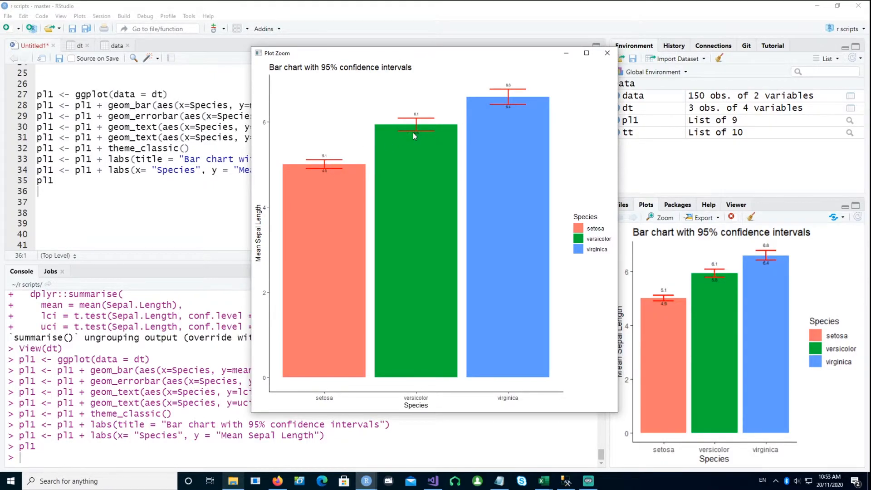
{"action": "left_click", "coordinate": [607, 53]}
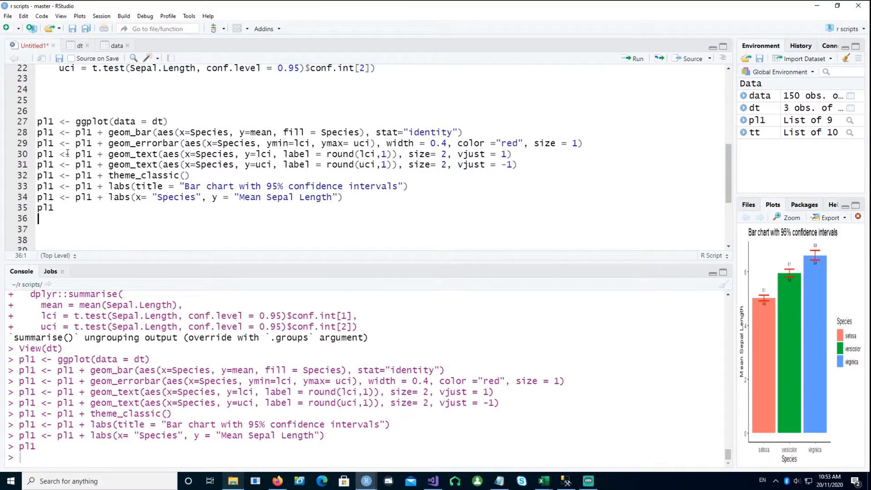
- Delete the error bar, label and title lines from pl1 and redraw the chart
{"action": "left_click_drag", "start_coordinate": [39, 143], "coordinate": [321, 197]}
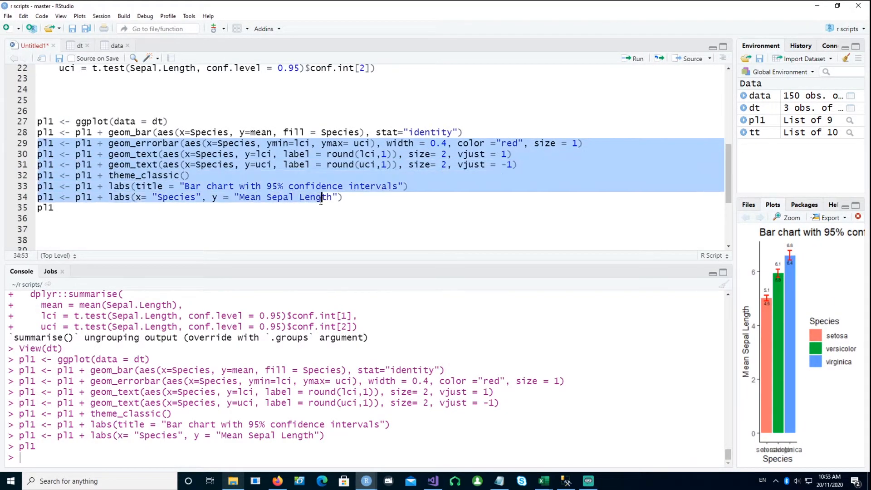
{"action": "key", "text": "Delete"}
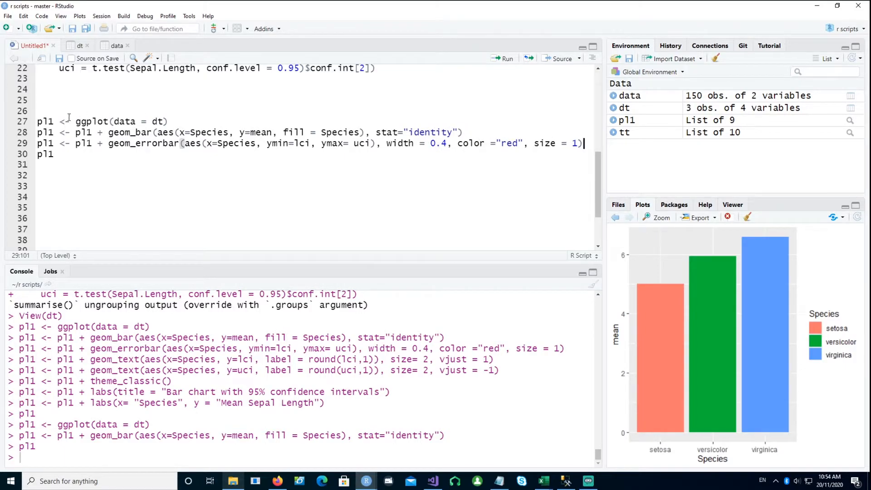
{"action": "left_click", "coordinate": [503, 58]}
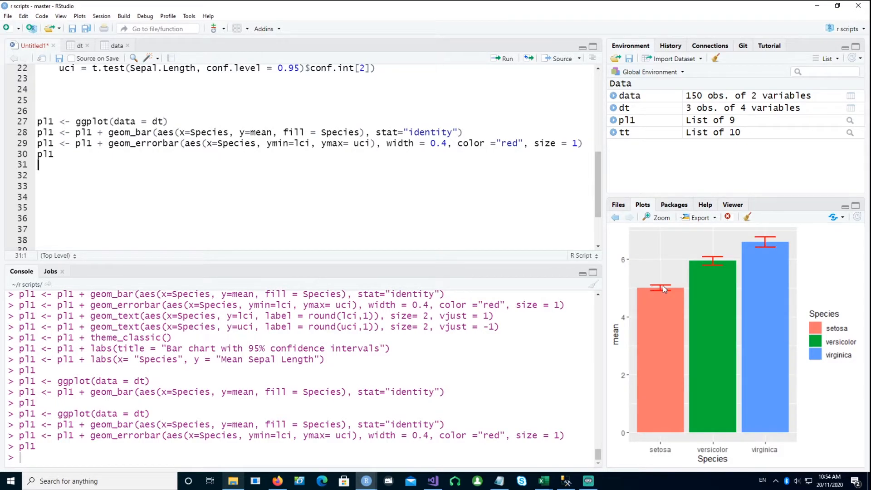
{"action": "mouse_move", "coordinate": [674, 293]}
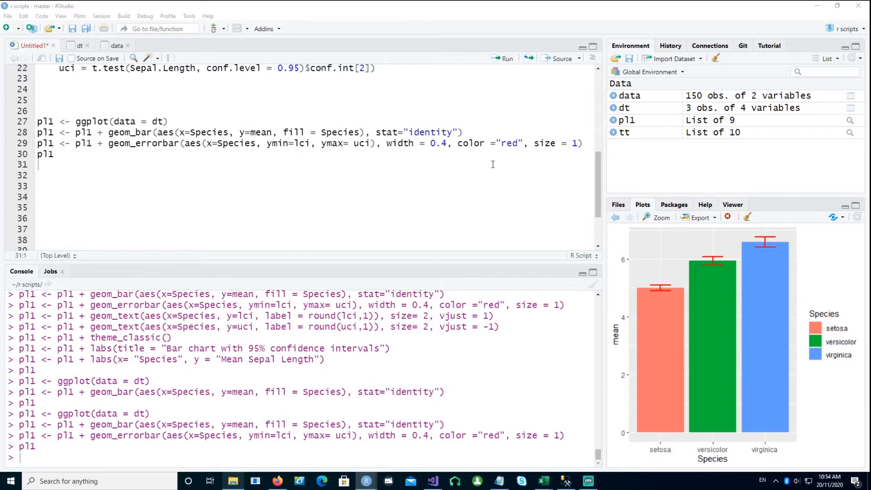
- Add geom_text lines labelling the rounded lci and uci values on the error bars
{"action": "left_click", "coordinate": [38, 164]}
{"action": "type", "text": "pl1 <- pl1 + geom_text(aes(x=Species, y=uci, label = round(uci,1)), size= 2, vjust = -1)"}
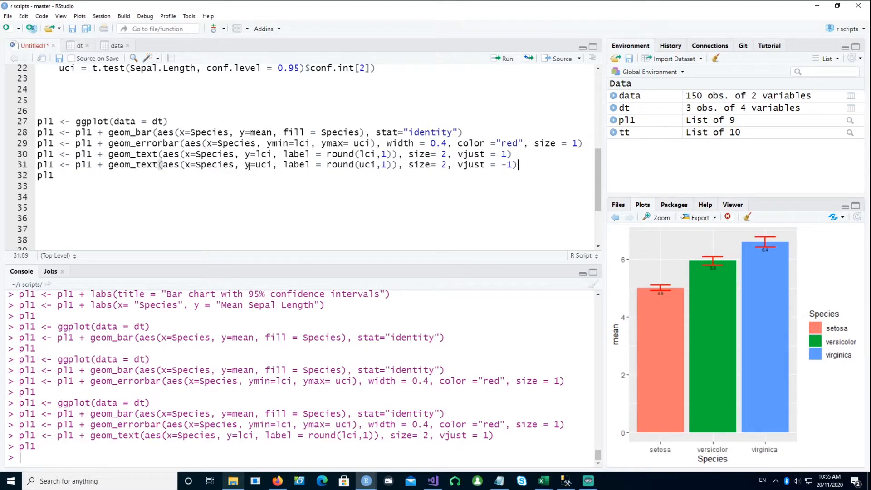
{"action": "double_click", "coordinate": [264, 165]}
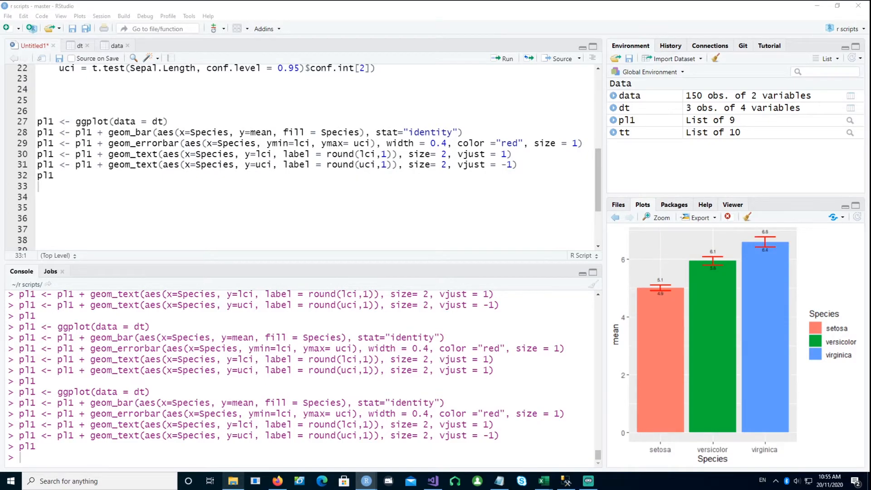
{"action": "mouse_move", "coordinate": [534, 157]}
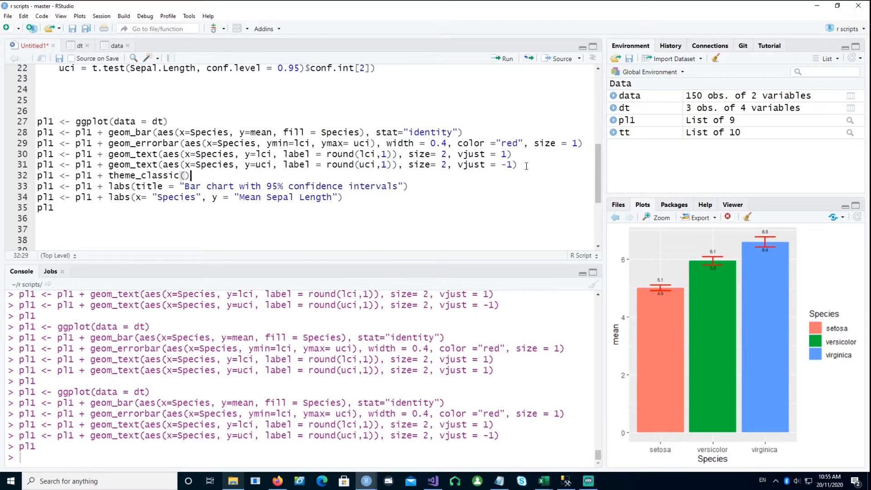
- Re-run the pl1 bar chart code with title, classic theme and axis labels
{"action": "left_click", "coordinate": [167, 121]}
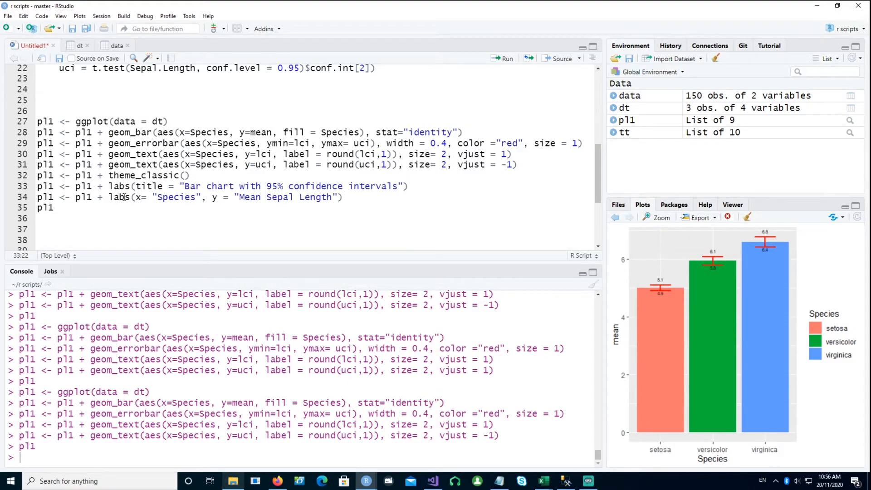
{"action": "mouse_move", "coordinate": [716, 447]}
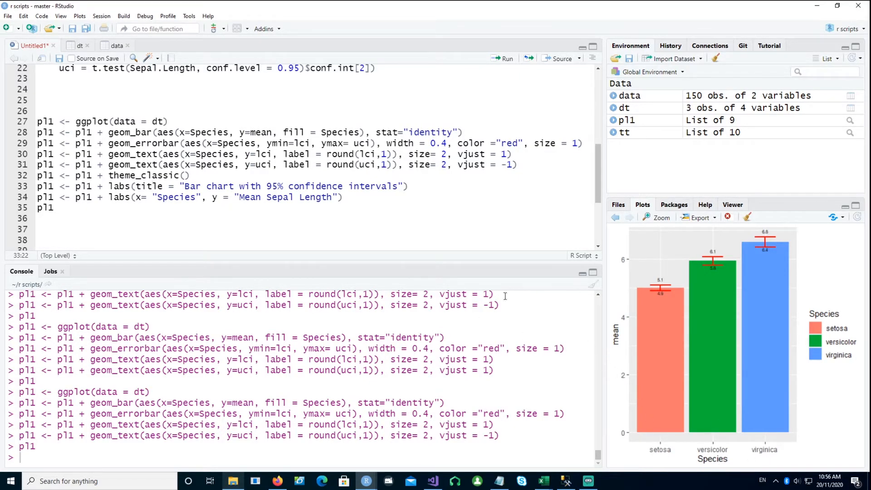
{"action": "mouse_move", "coordinate": [41, 112]}
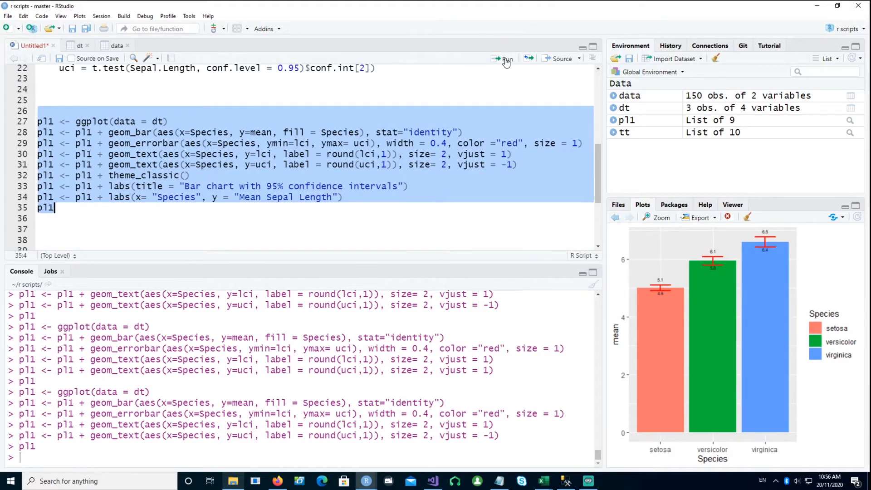
{"action": "left_click", "coordinate": [507, 58]}
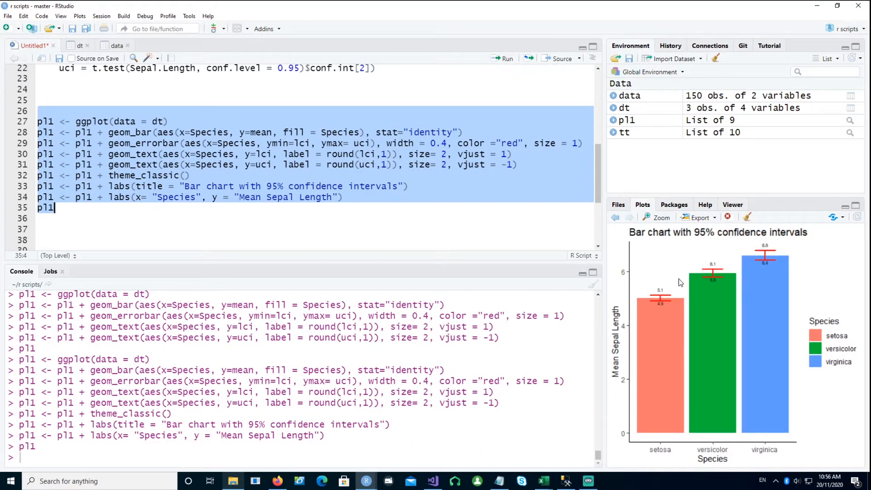
{"action": "mouse_move", "coordinate": [651, 362]}
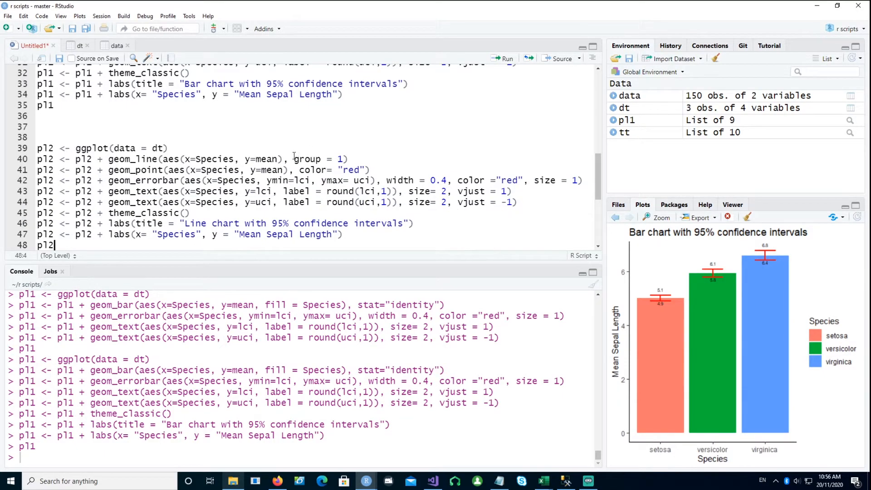
- Test removing group = 1 from geom_line in pl2, then scroll down the script
{"action": "left_click_drag", "start_coordinate": [283, 159], "coordinate": [344, 159]}
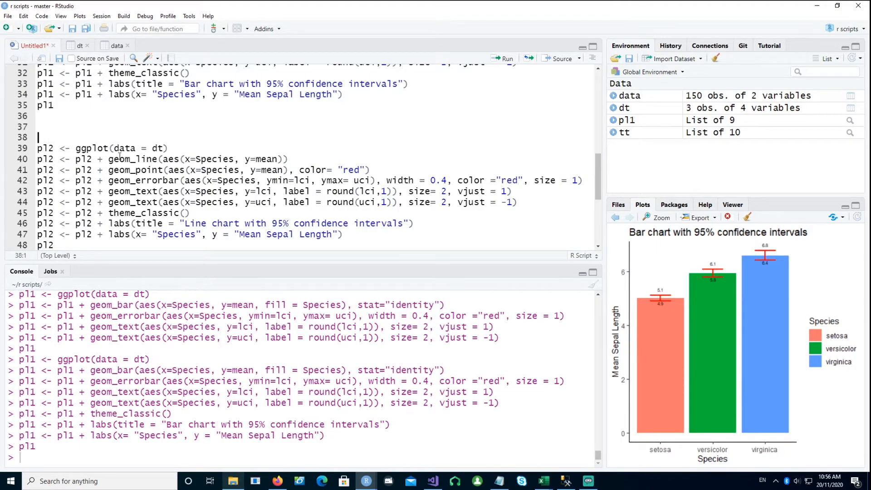
{"action": "mouse_move", "coordinate": [212, 158]}
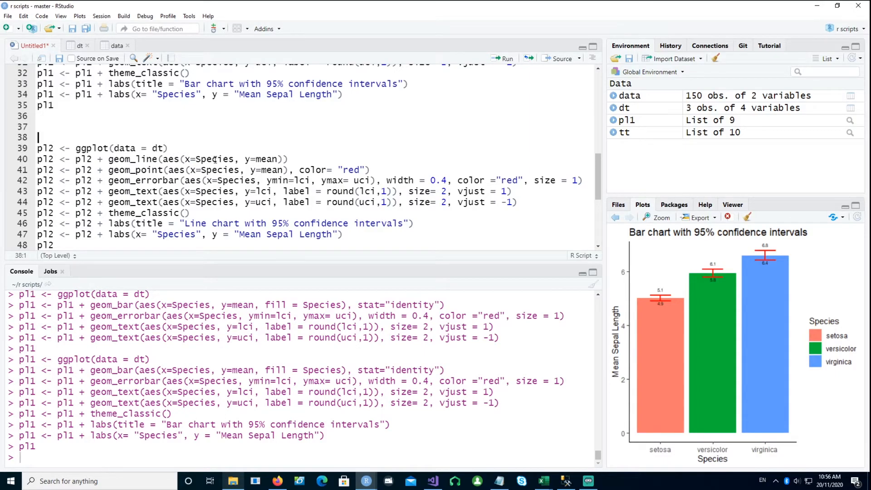
{"action": "mouse_move", "coordinate": [78, 133]}
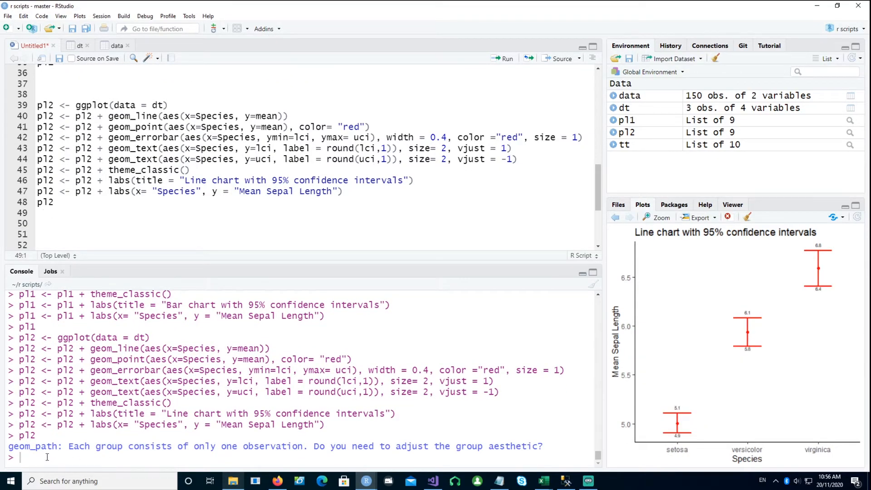
{"action": "mouse_move", "coordinate": [175, 453]}
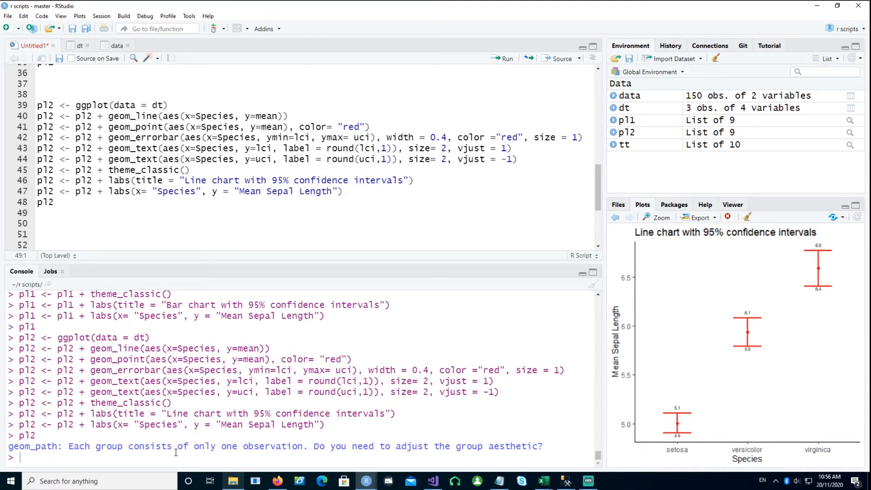
{"action": "mouse_move", "coordinate": [370, 439]}
{"action": "type", "text": ",  group = 1"}
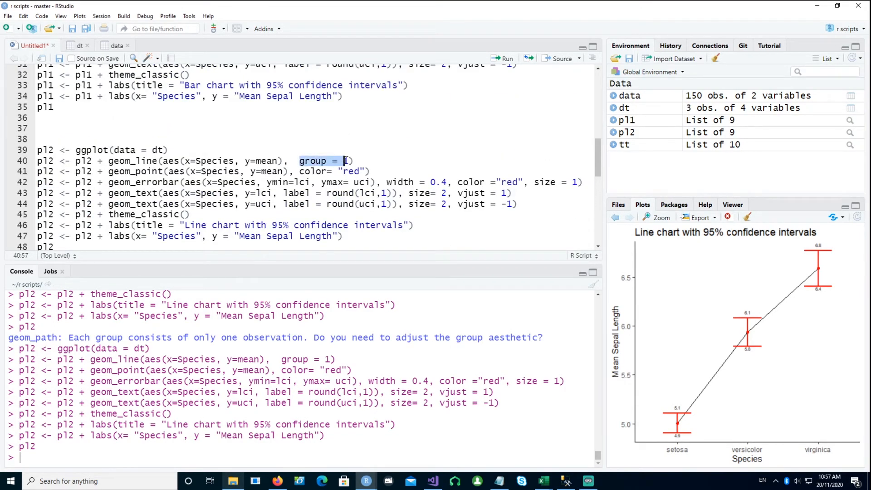
{"action": "scroll", "scroll_direction": "down", "scroll_amount": 3}
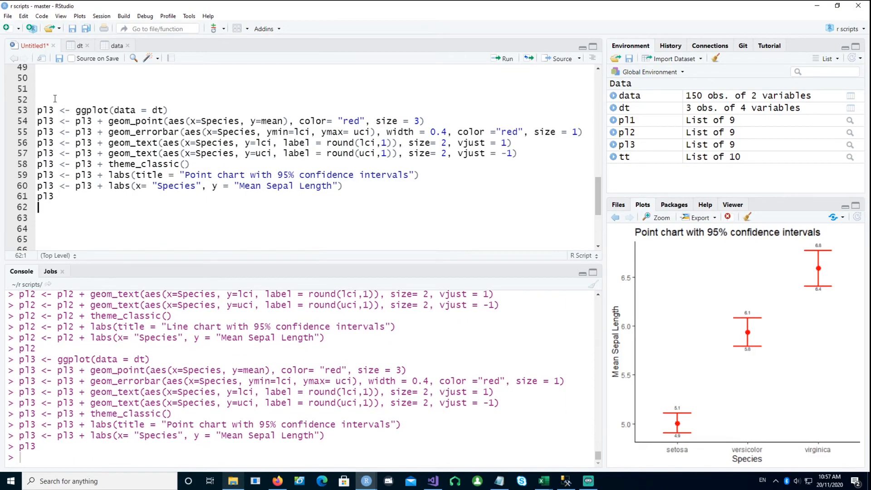
{"action": "mouse_move", "coordinate": [726, 301]}
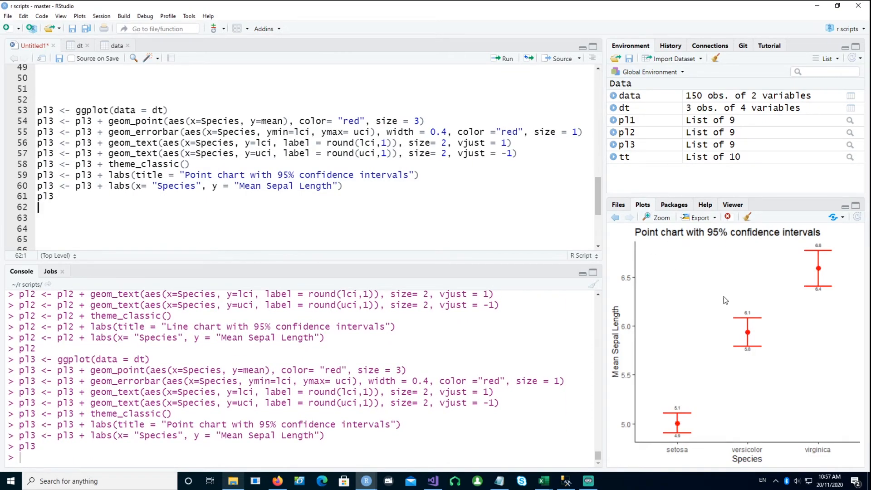
{"action": "mouse_move", "coordinate": [789, 241]}
{"action": "type", "text": "pl1+ pl2+ pl3"}
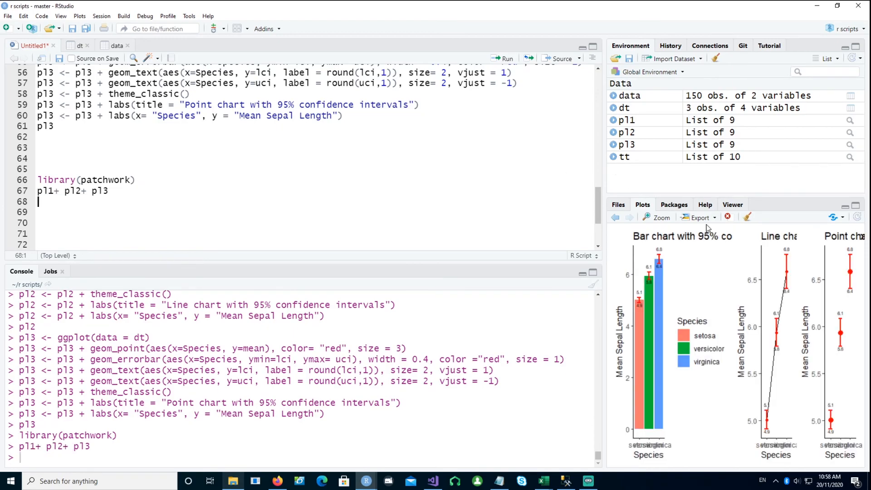
- Zoom the combined bar, line and point charts and maximize the window full-screen
{"action": "left_click", "coordinate": [657, 217]}
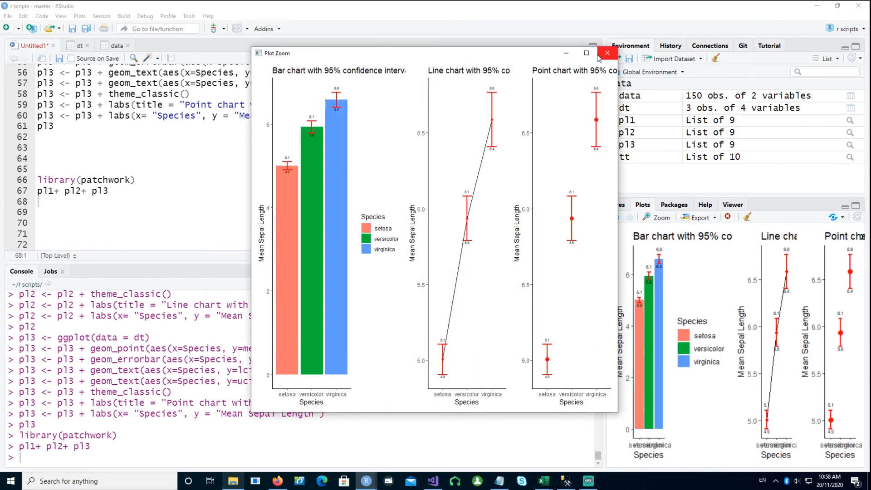
{"action": "left_click", "coordinate": [586, 53]}
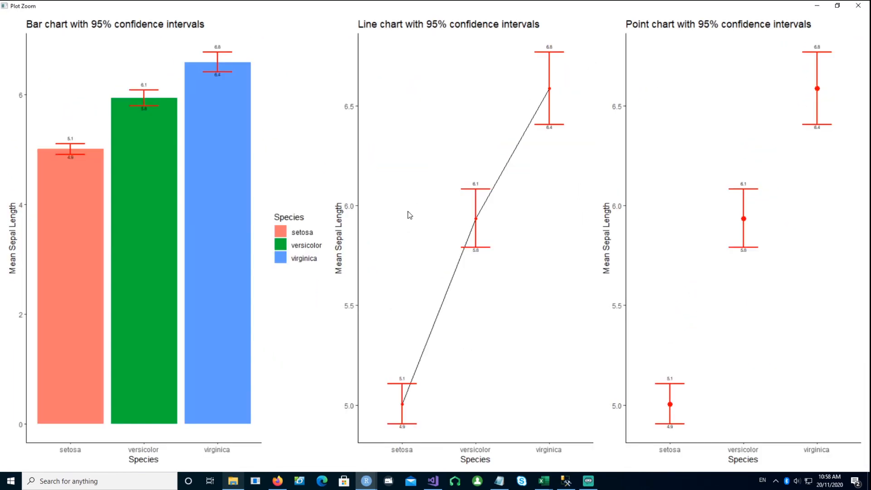
{"action": "mouse_move", "coordinate": [202, 143]}
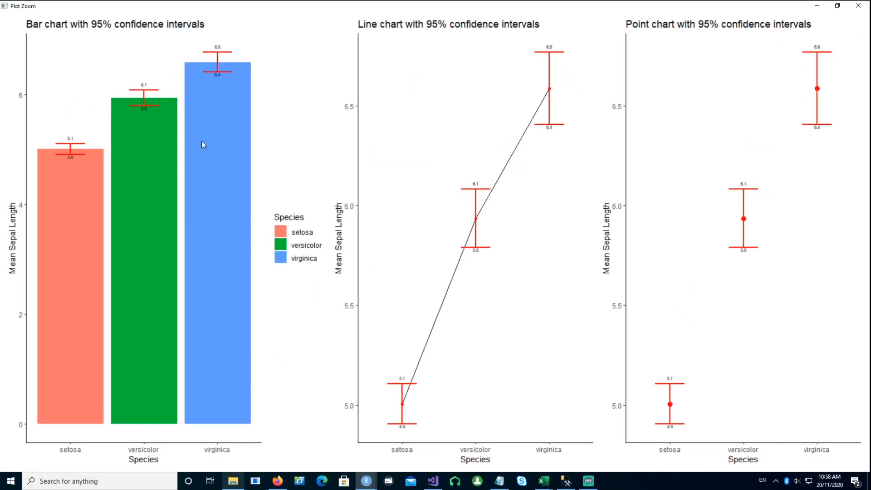
{"action": "mouse_move", "coordinate": [211, 285]}
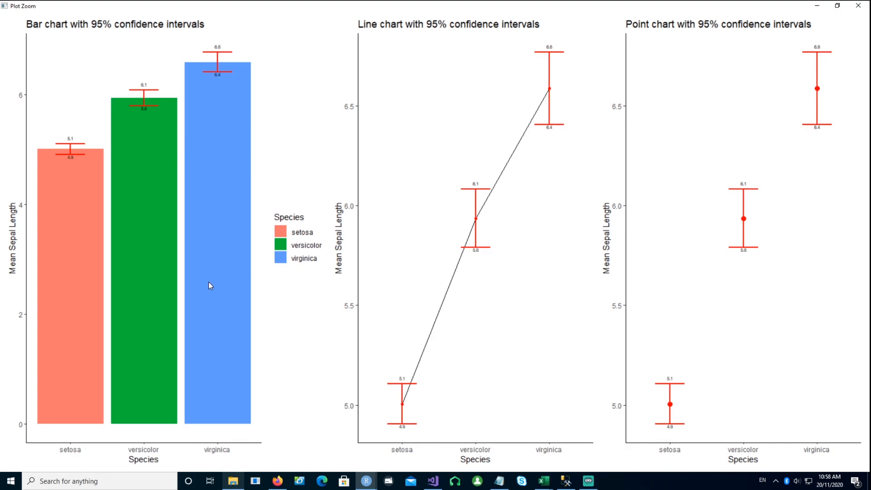
{"action": "mouse_move", "coordinate": [766, 306]}
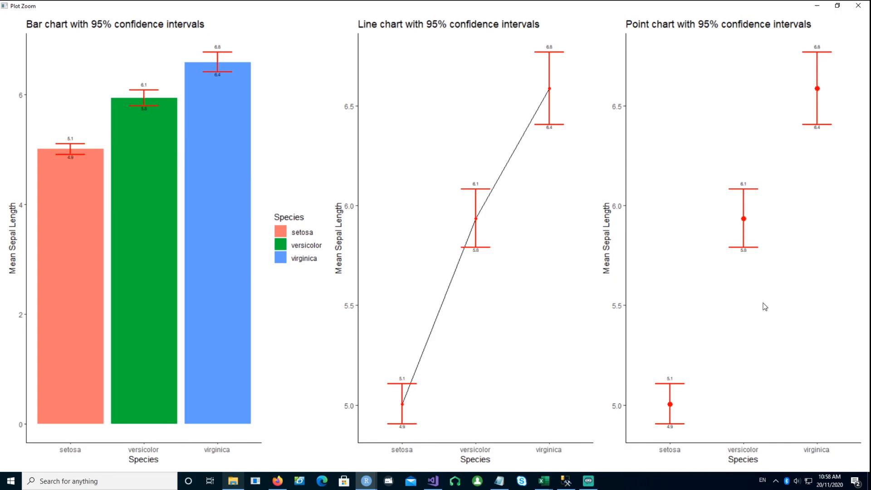